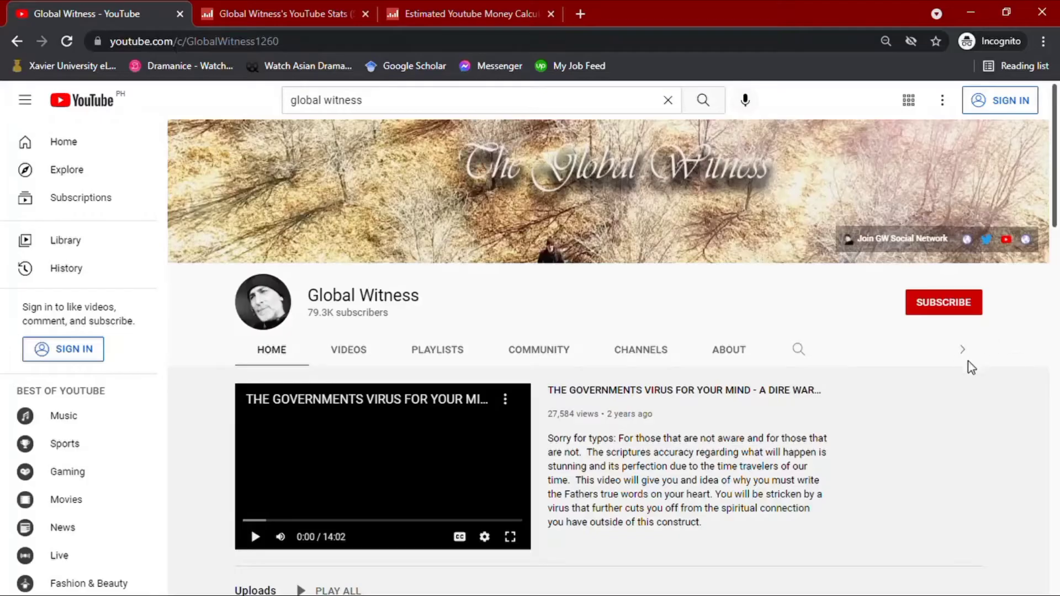
View the Global Witness Social Blade stats: 353 uploads, 79.3K subscribers, 6,583,414 views
scroll("down", 3)
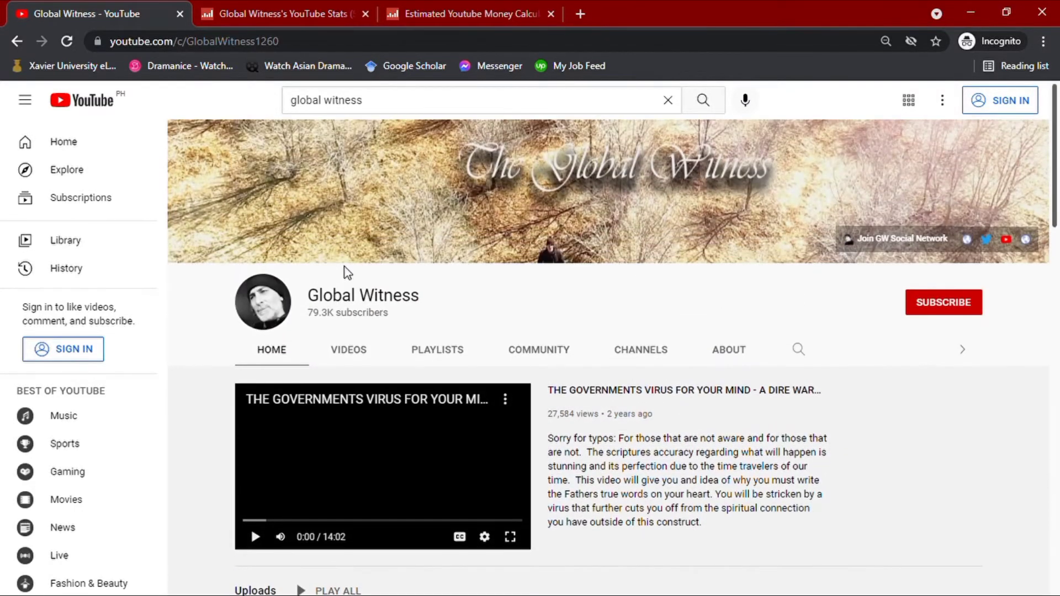
left_click(277, 13)
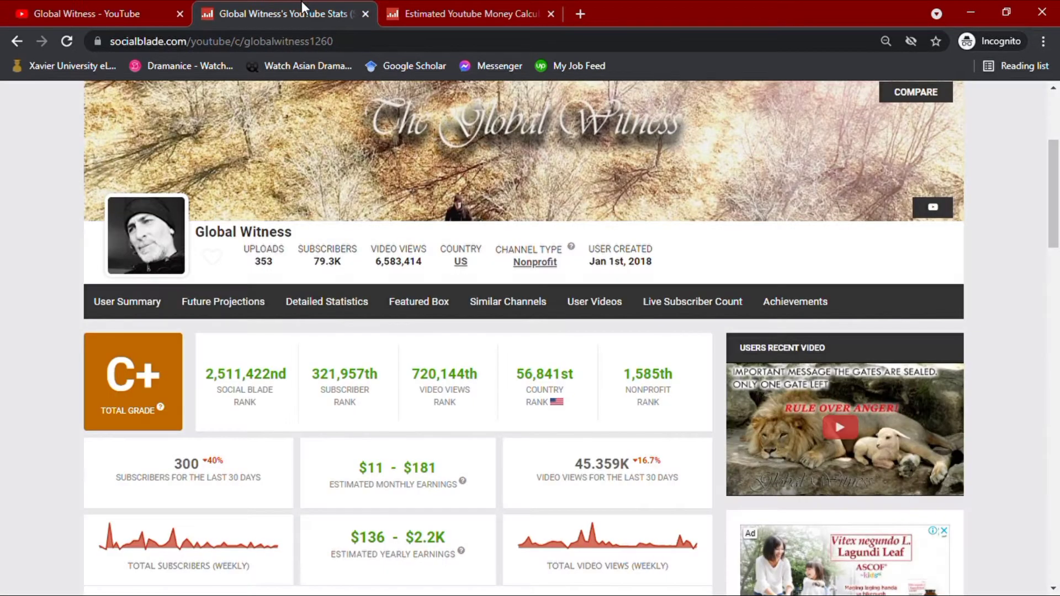
mouse_move(476, 165)
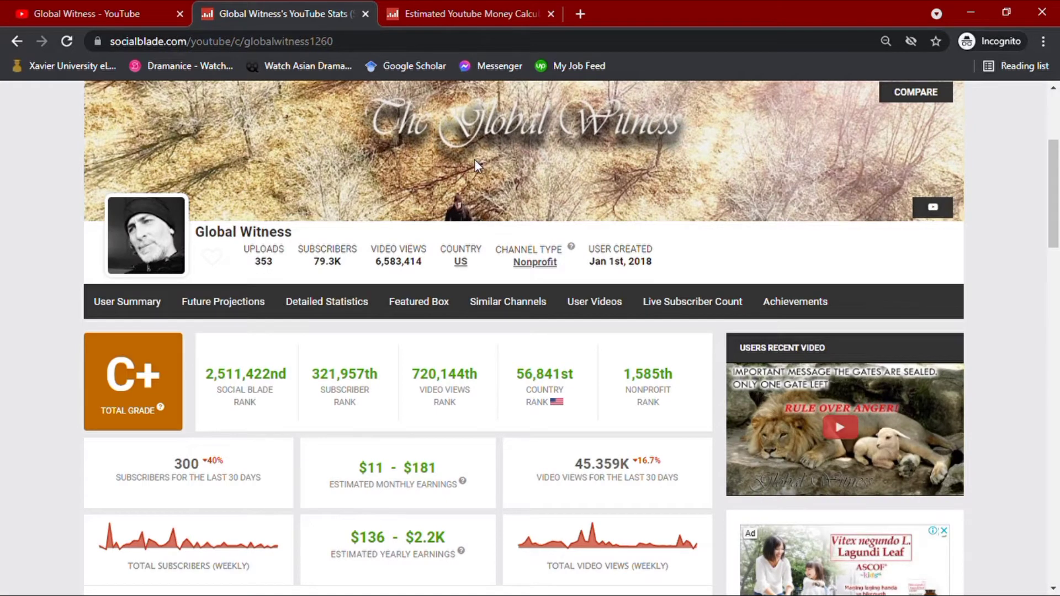
mouse_move(269, 277)
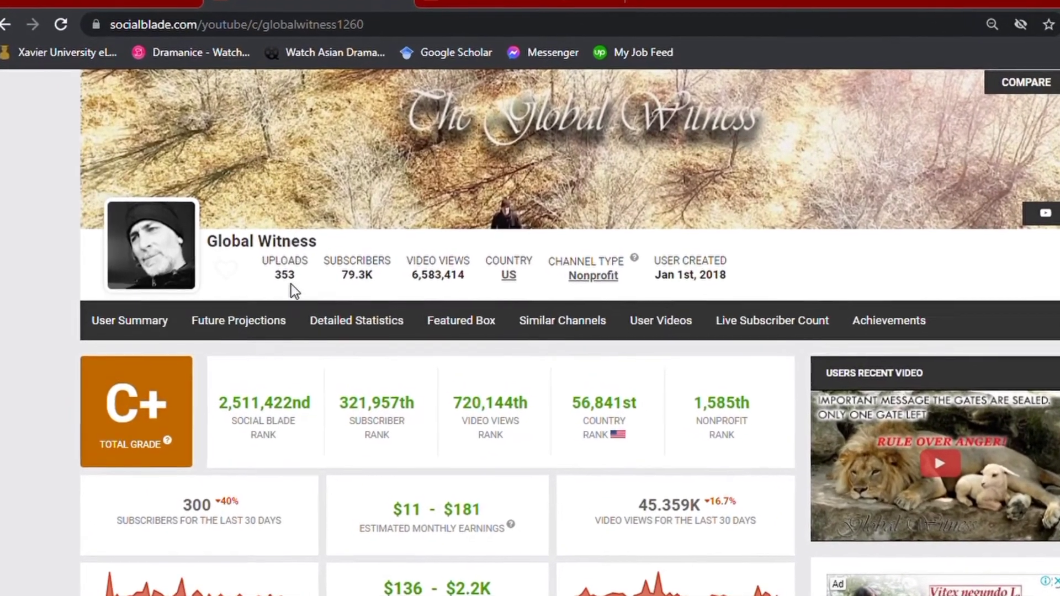
scroll("down", 3)
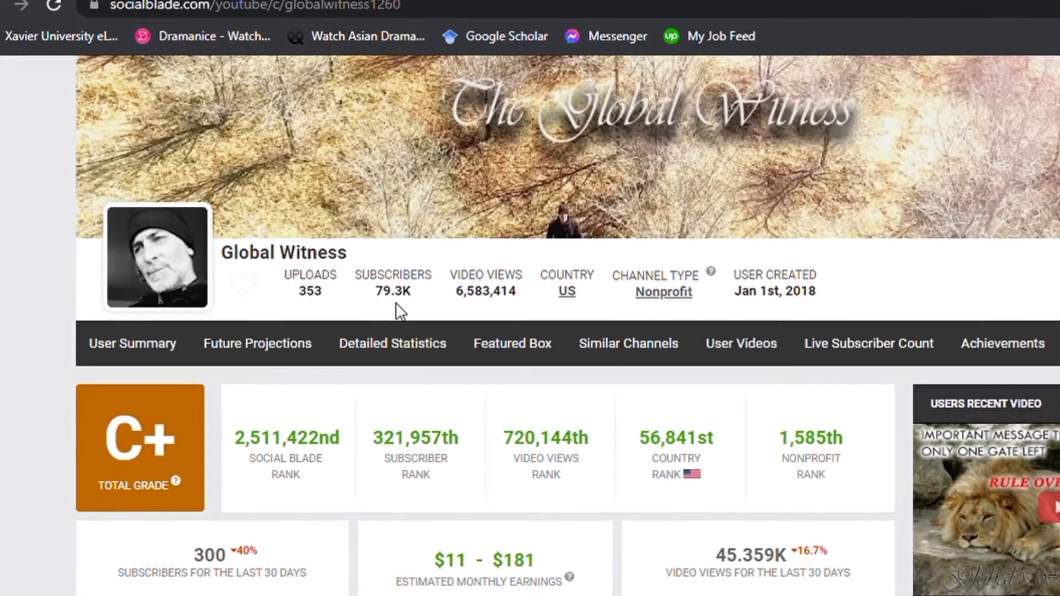
scroll("down", 3)
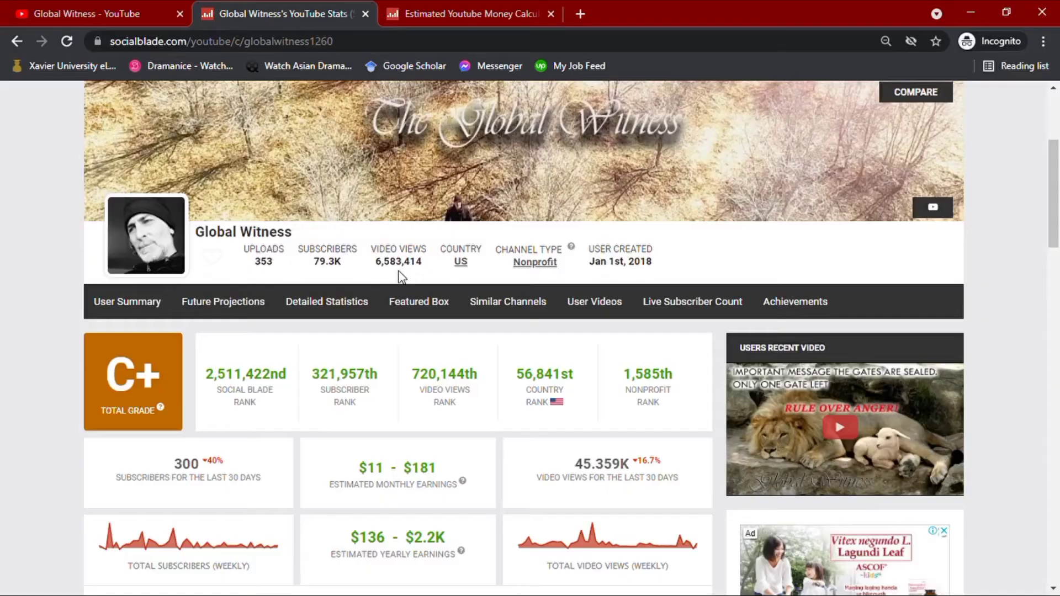
Scroll to the daily stats table showing +45,359 views and $11–$181 over 30 days
scroll("down", 3)
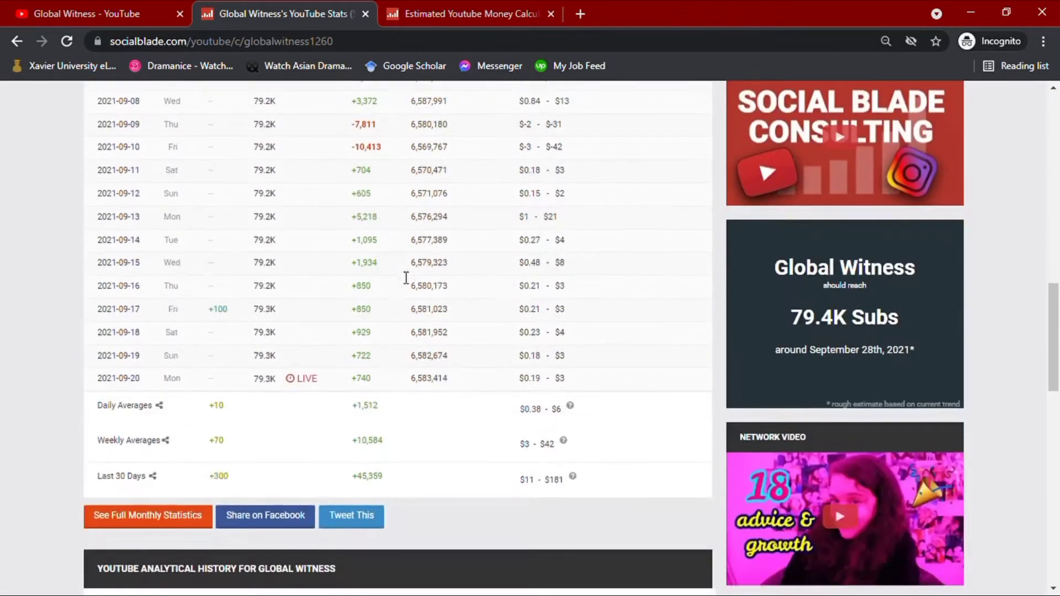
scroll("down", 3)
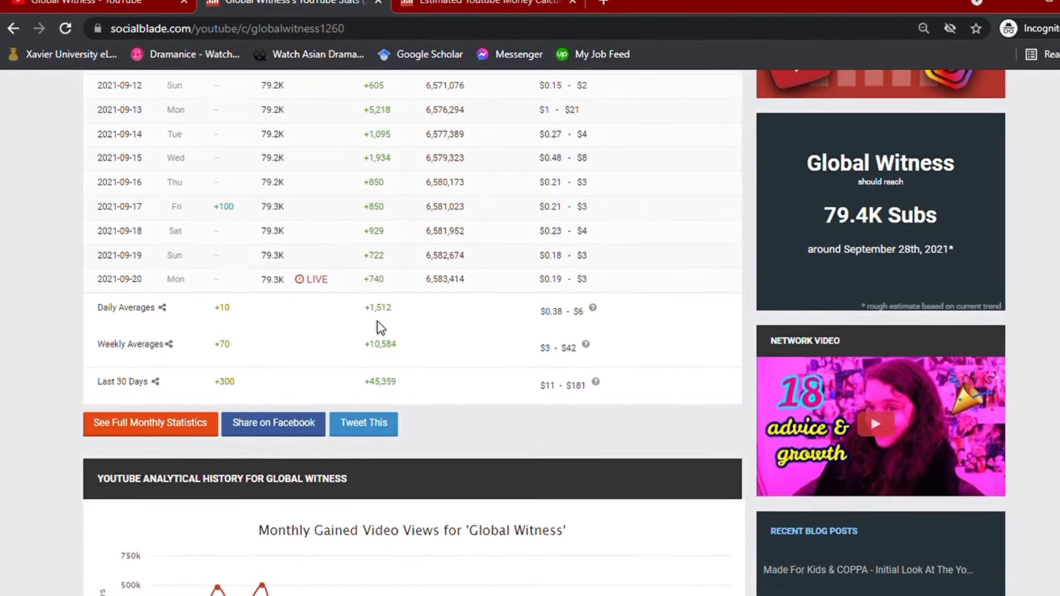
scroll("down", 3)
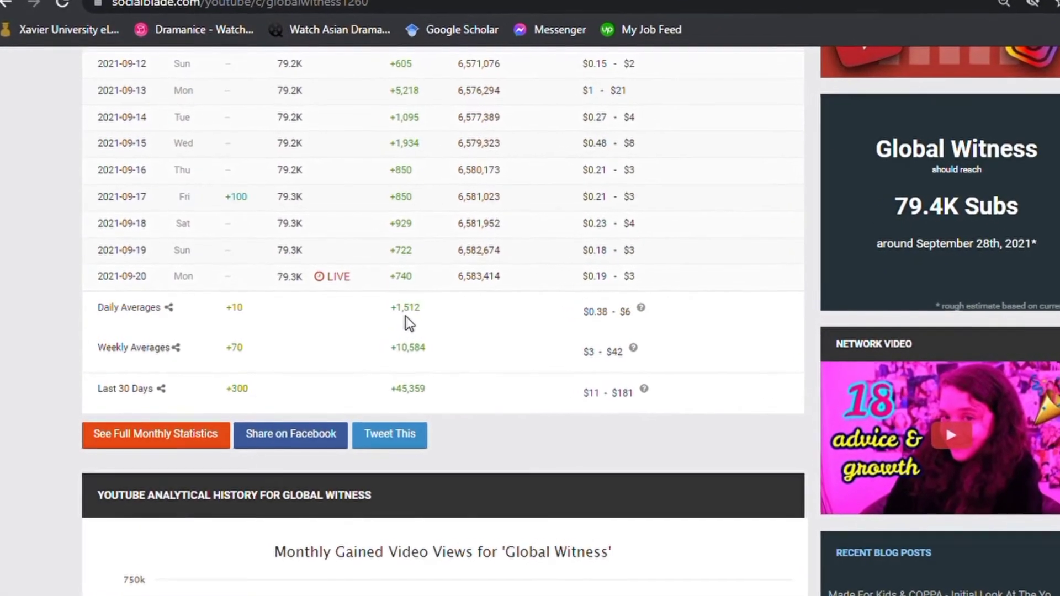
scroll("down", 3)
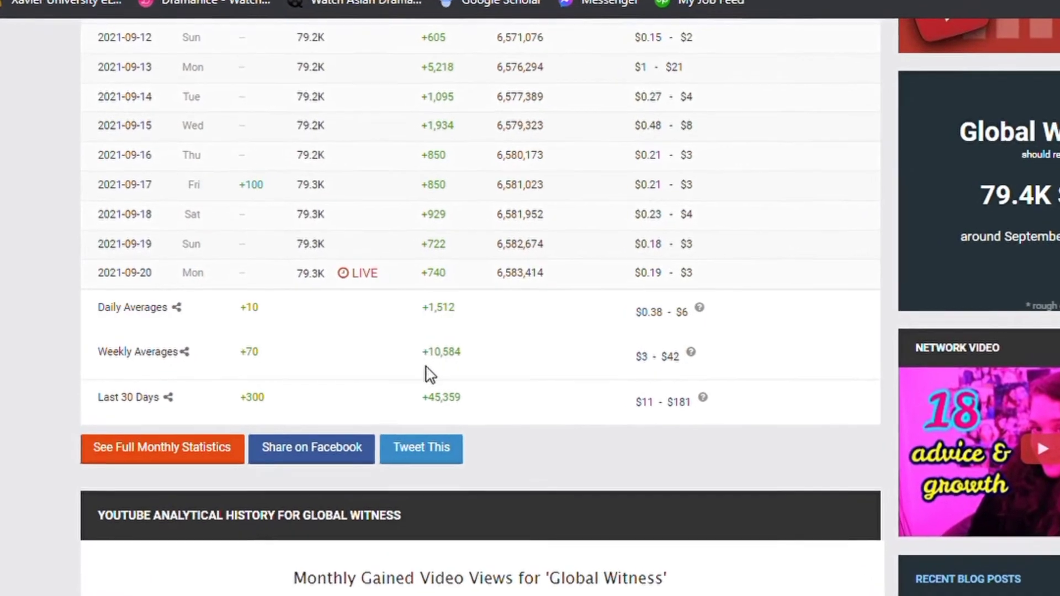
scroll("down", 3)
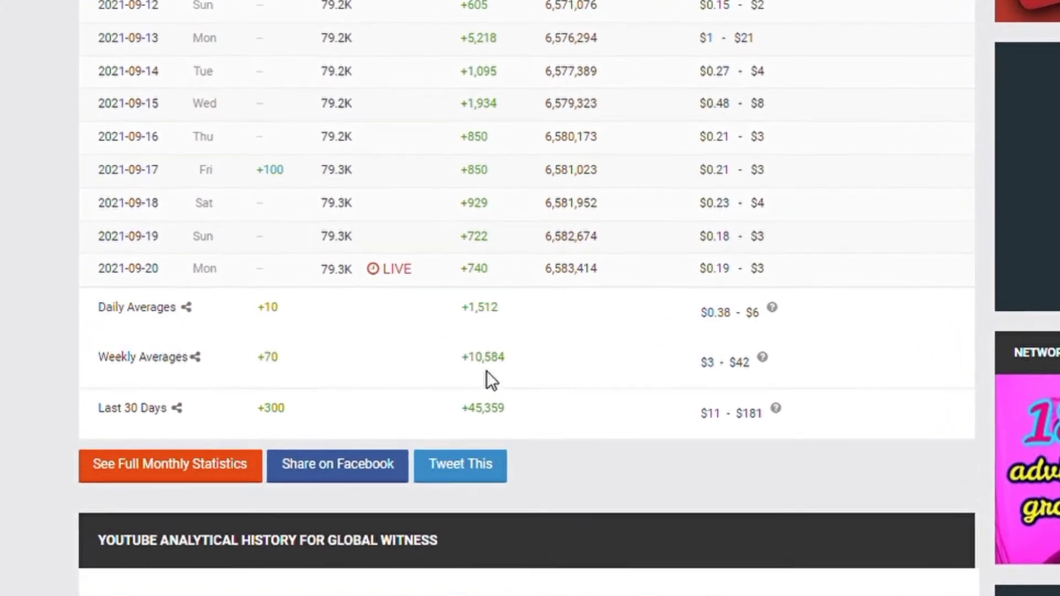
scroll("down", 3)
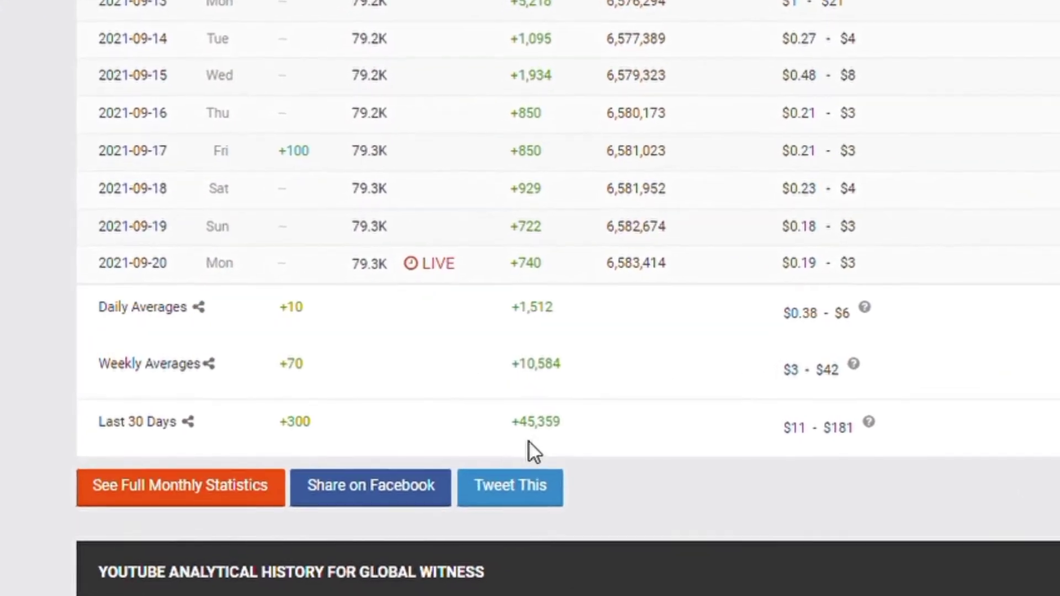
scroll("down", 3)
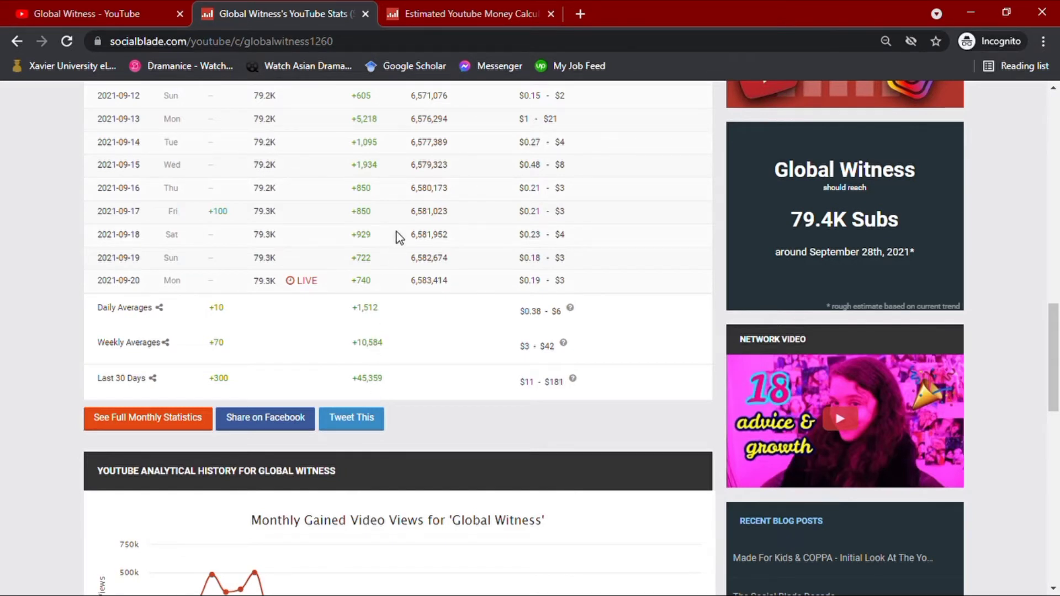
Check the money calculator's estimate for 1,510 daily views at $5 CPM
left_click(468, 13)
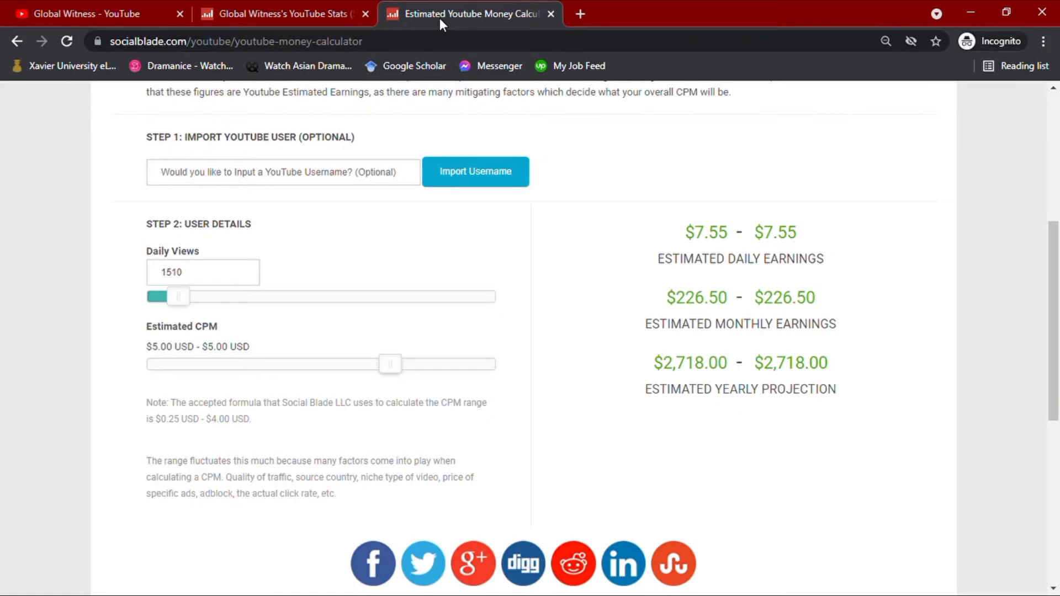
mouse_move(536, 262)
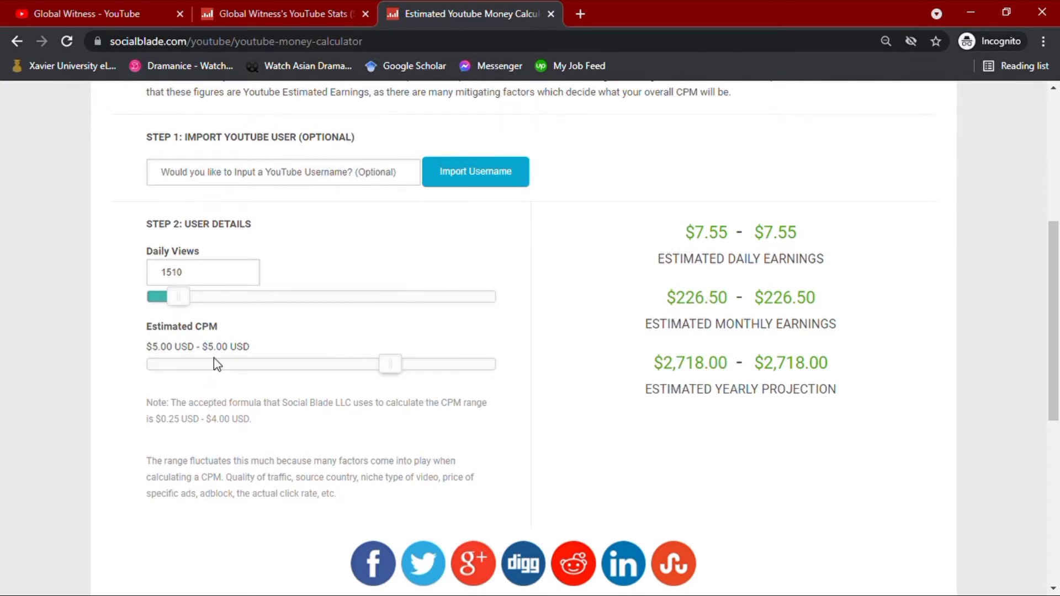
mouse_move(262, 356)
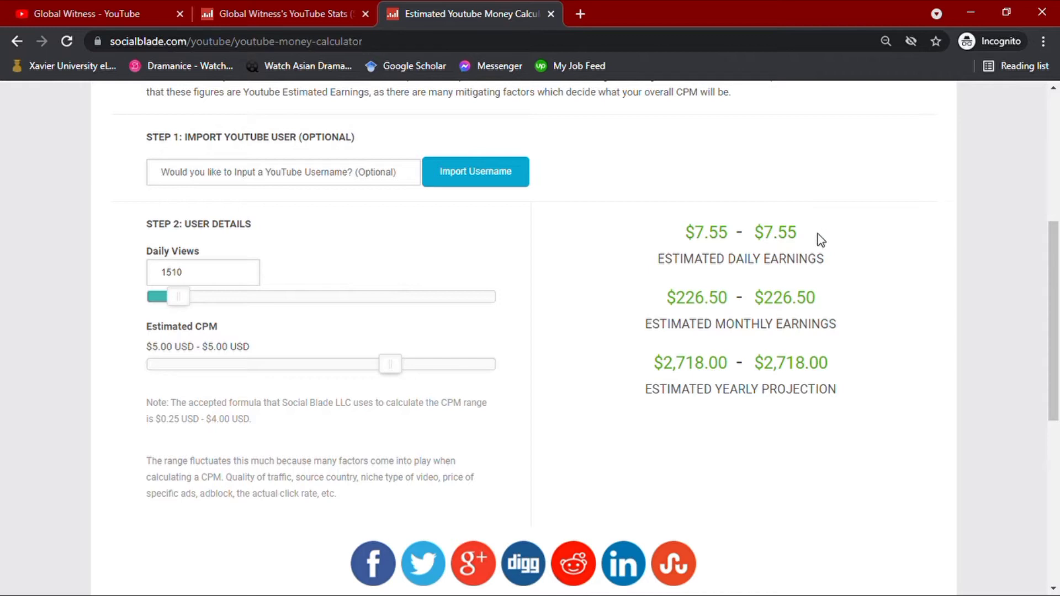
mouse_move(841, 305)
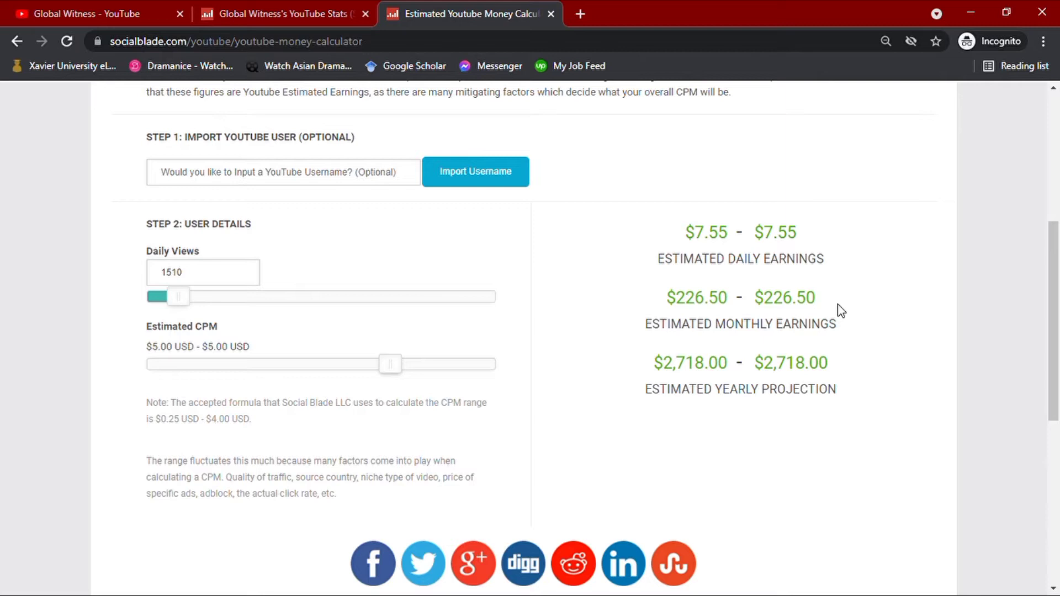
mouse_move(853, 391)
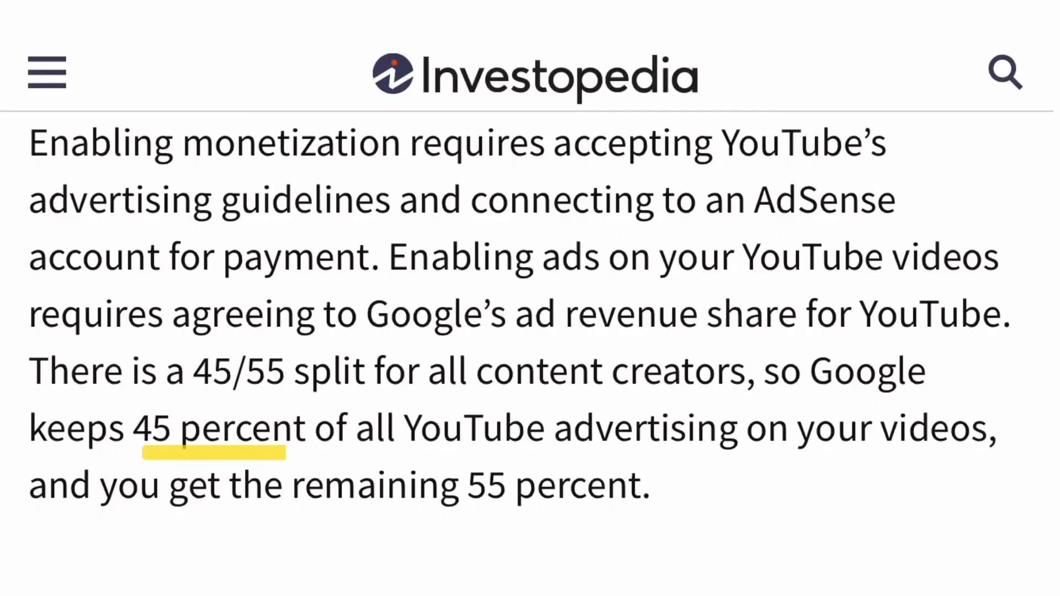
left_click_drag(311, 429, 629, 430)
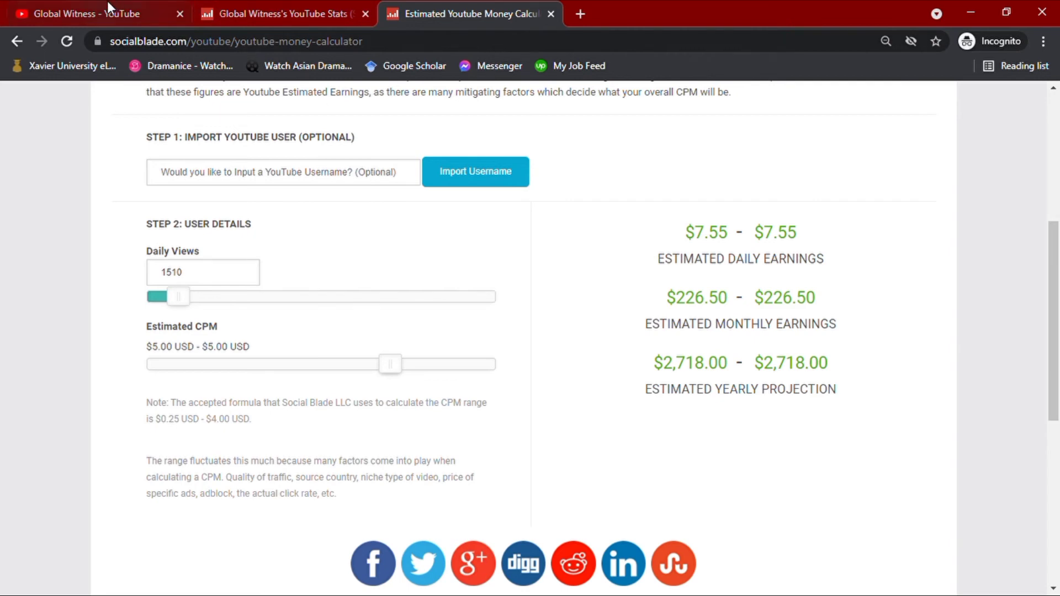
Browse the Global Witness channel's uploaded videos and their view counts on YouTube
left_click(88, 13)
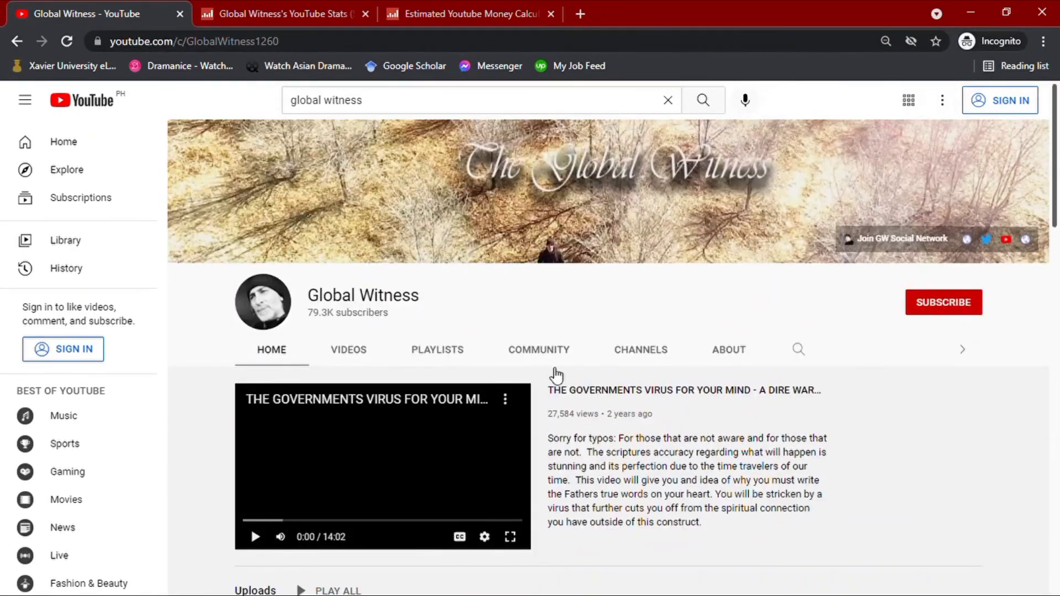
left_click(348, 349)
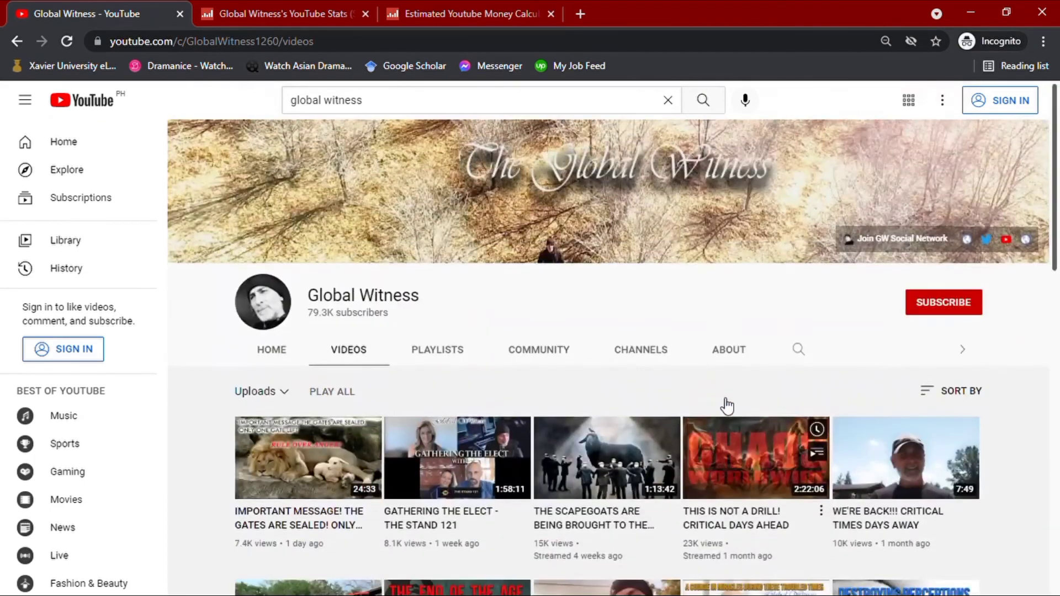
scroll("down", 3)
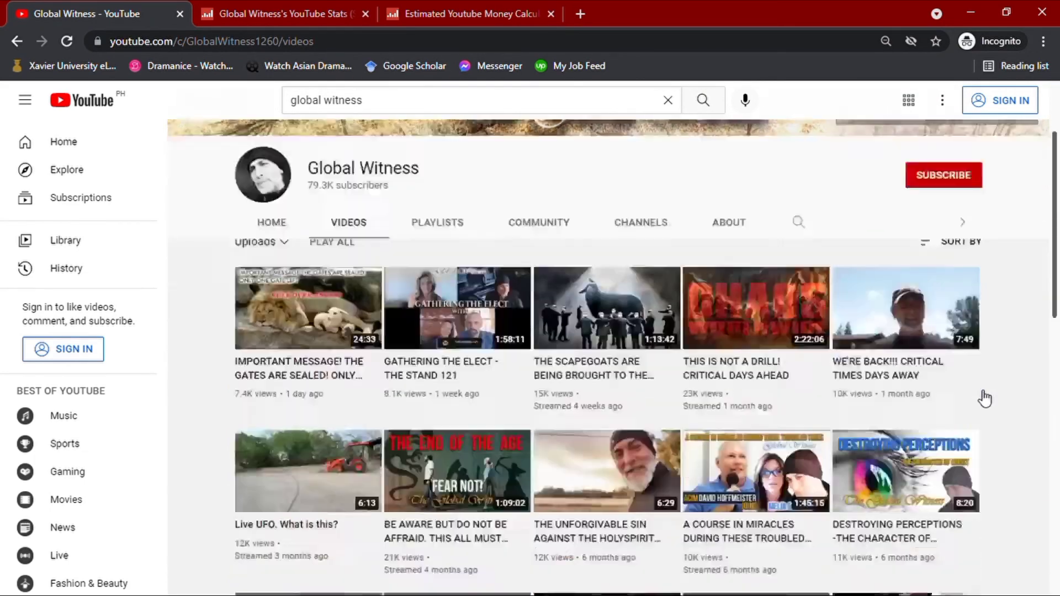